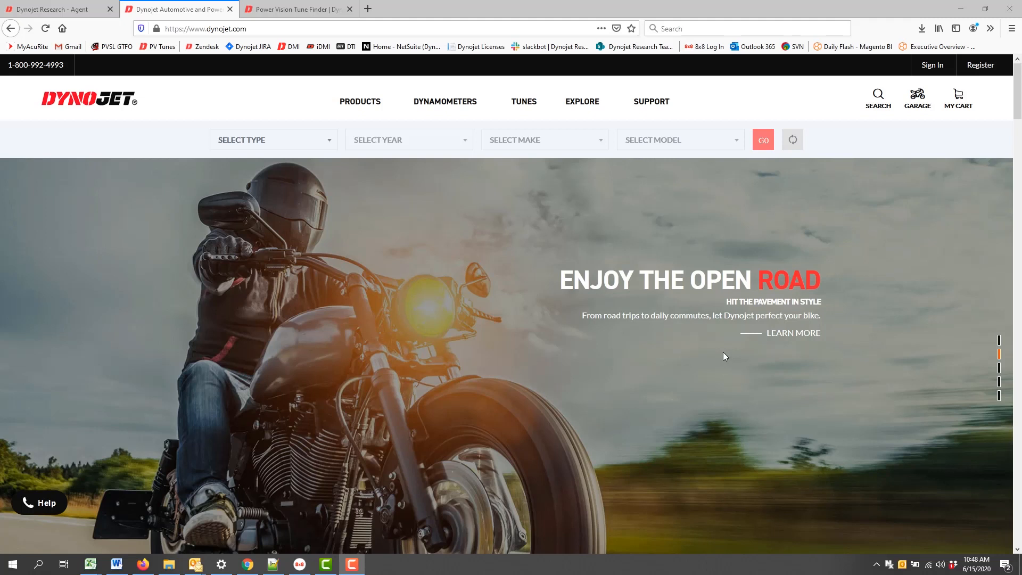
mouse_move(603, 335)
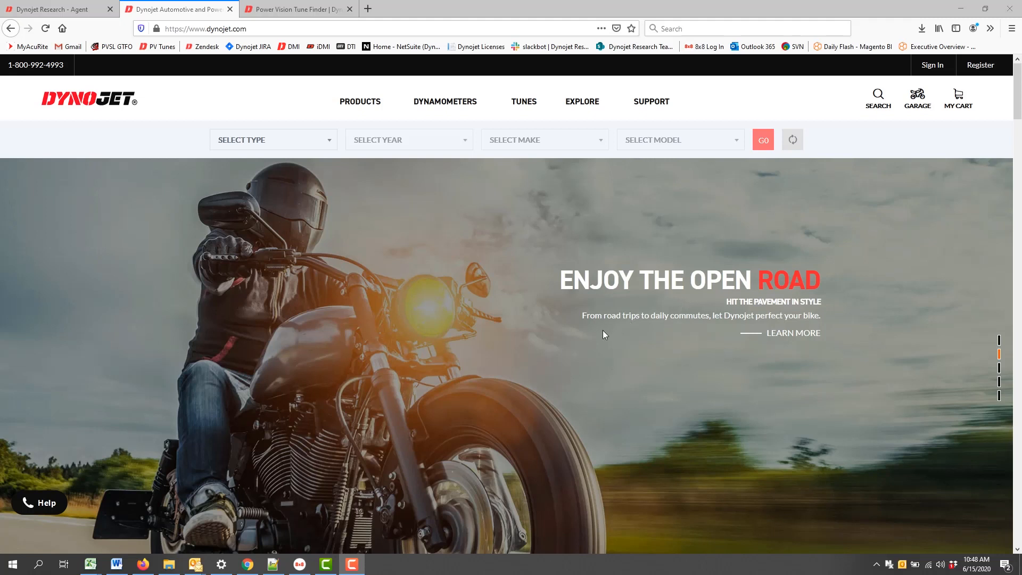
mouse_move(287, 46)
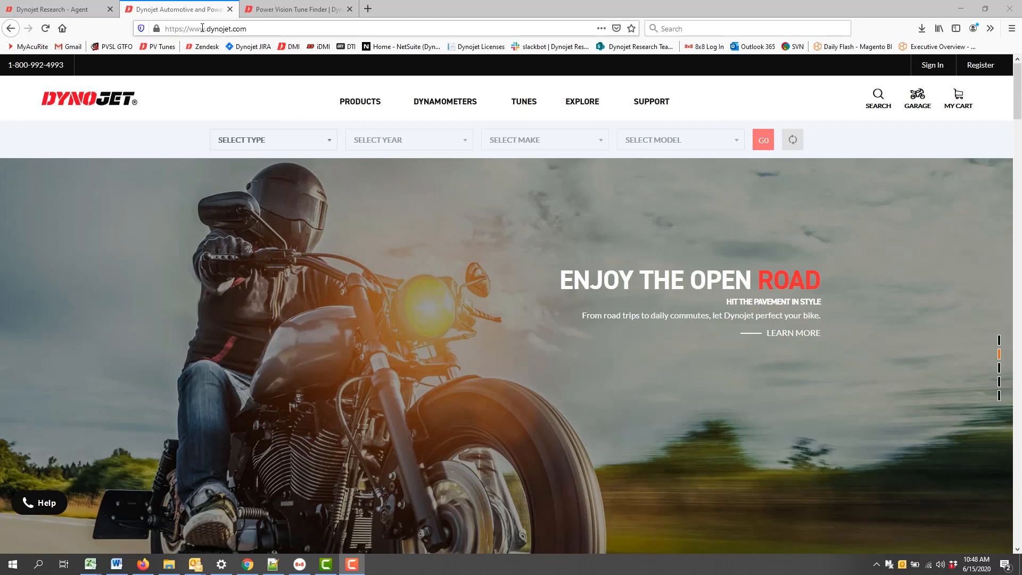
Reach the Dynojet Downloads page from the SUPPORT menu on dynojet.com
left_click(360, 101)
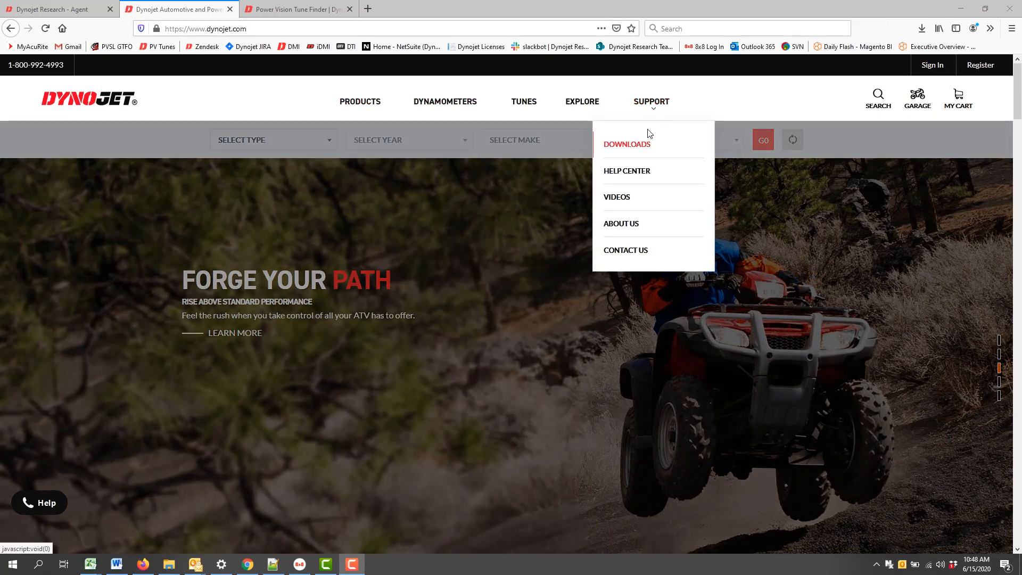
left_click(625, 144)
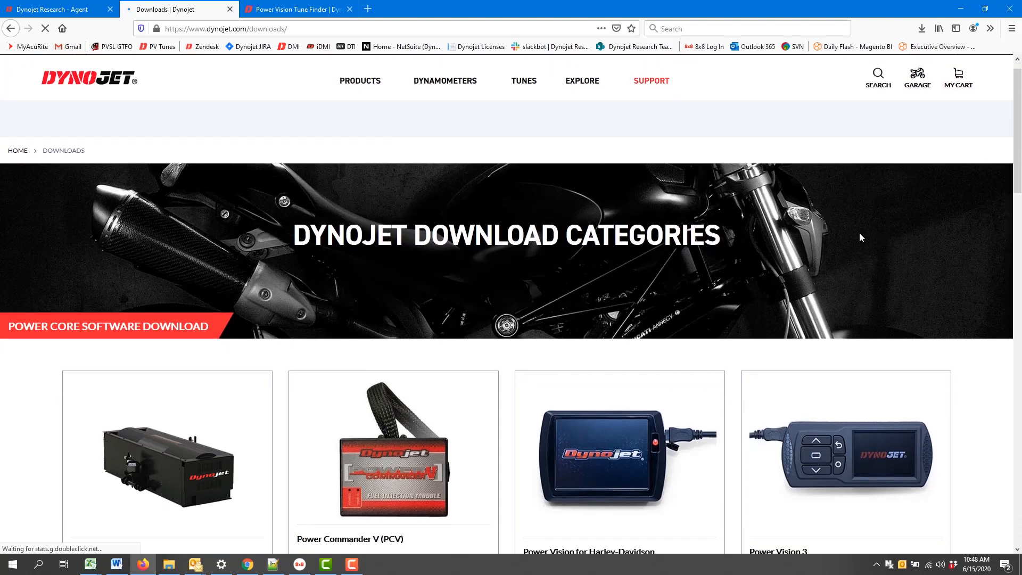
Scroll the Power Vision 3 downloads page down to its manuals, software and firmware sections
scroll("down", 3)
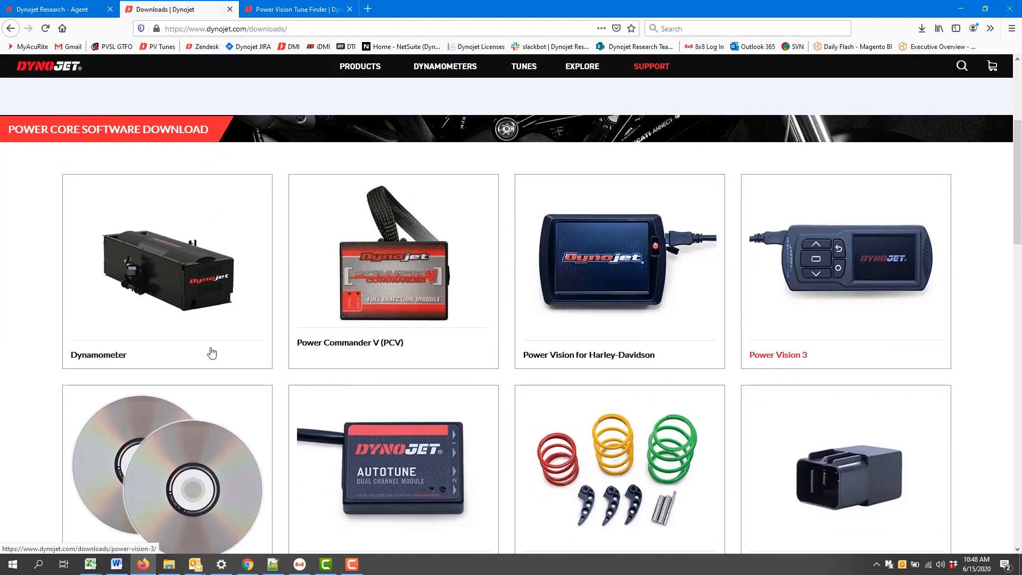
mouse_move(862, 269)
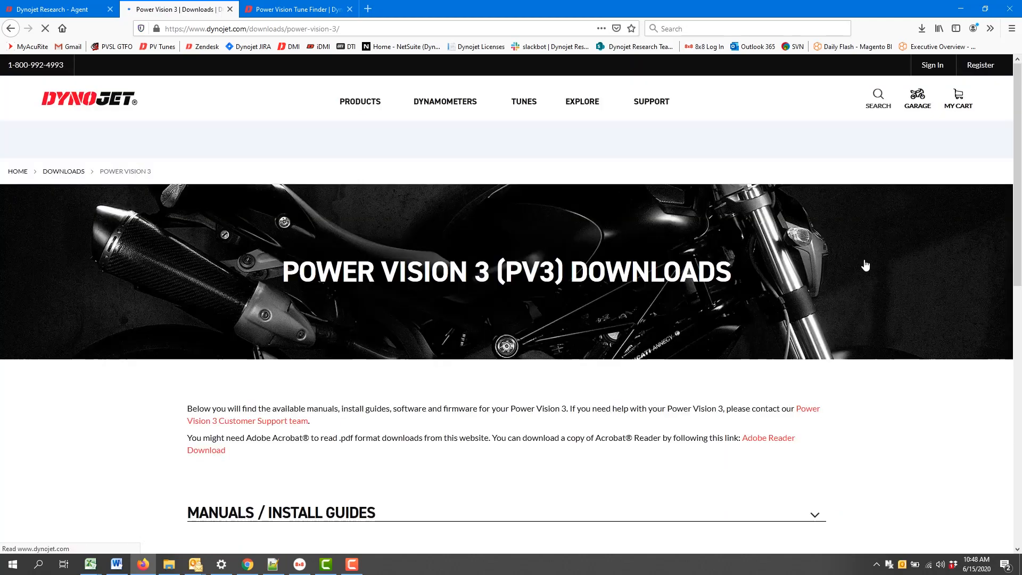
scroll("down", 3)
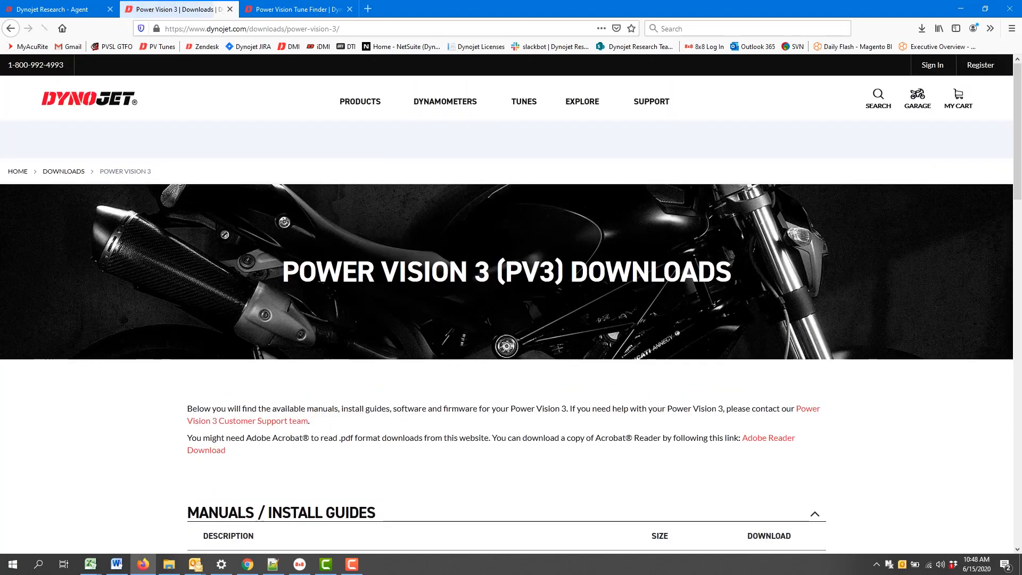
scroll("down", 3)
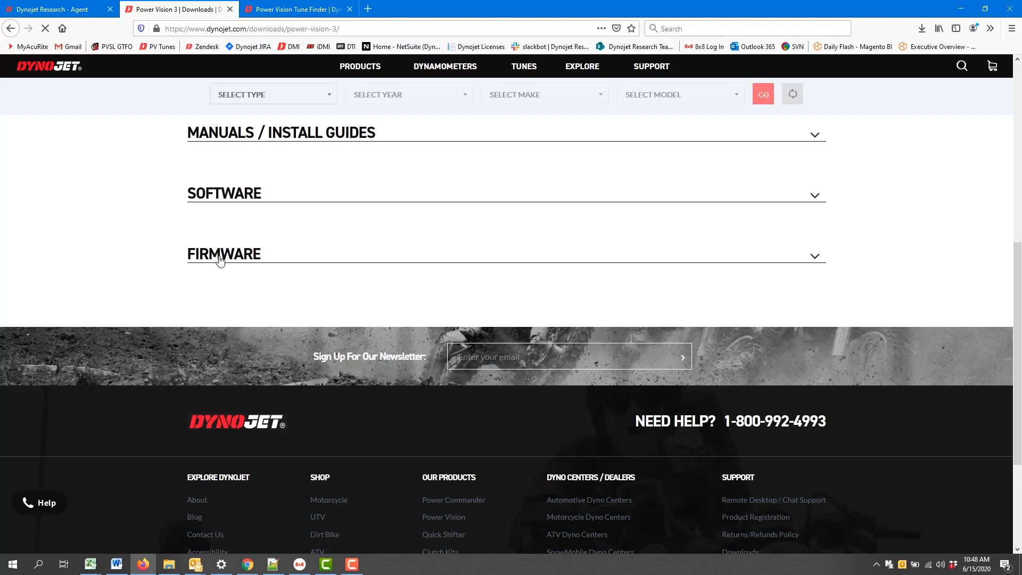
mouse_move(821, 266)
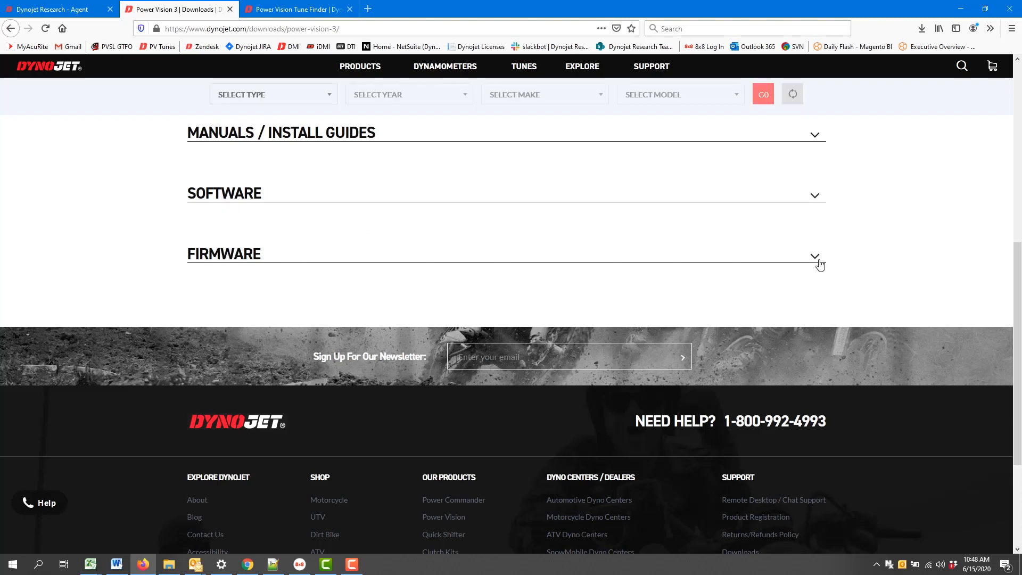
Expand the FIRMWARE section to list the PV3 firmware downloads for CanAm, Honda, Indian, Polaris and Yamaha
left_click(815, 255)
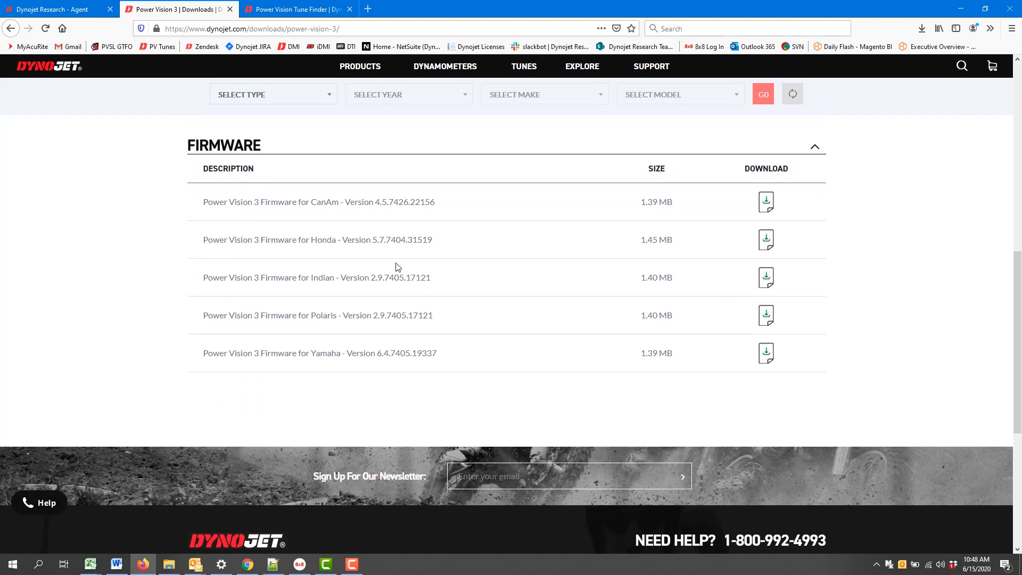
mouse_move(366, 222)
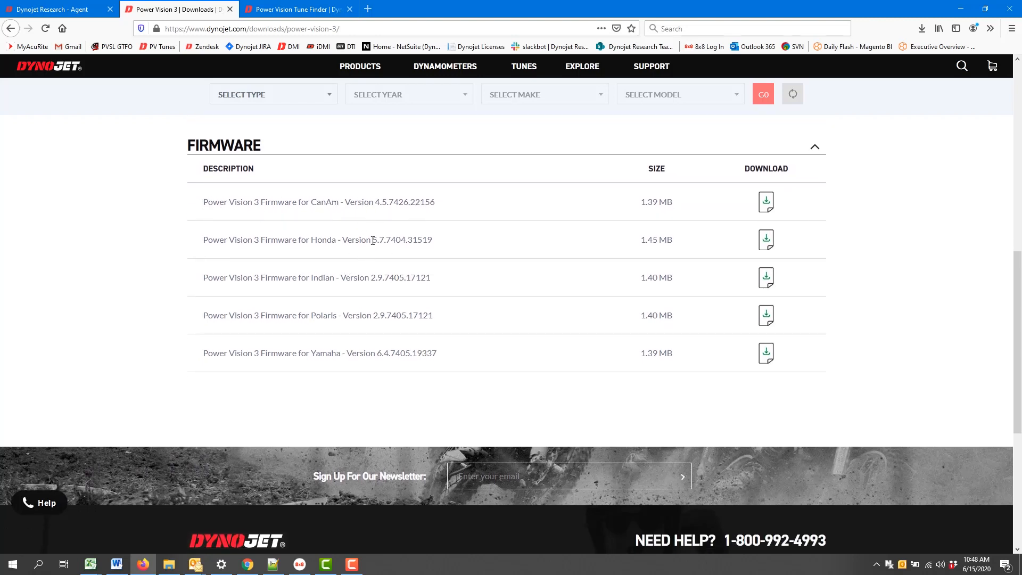
mouse_move(322, 251)
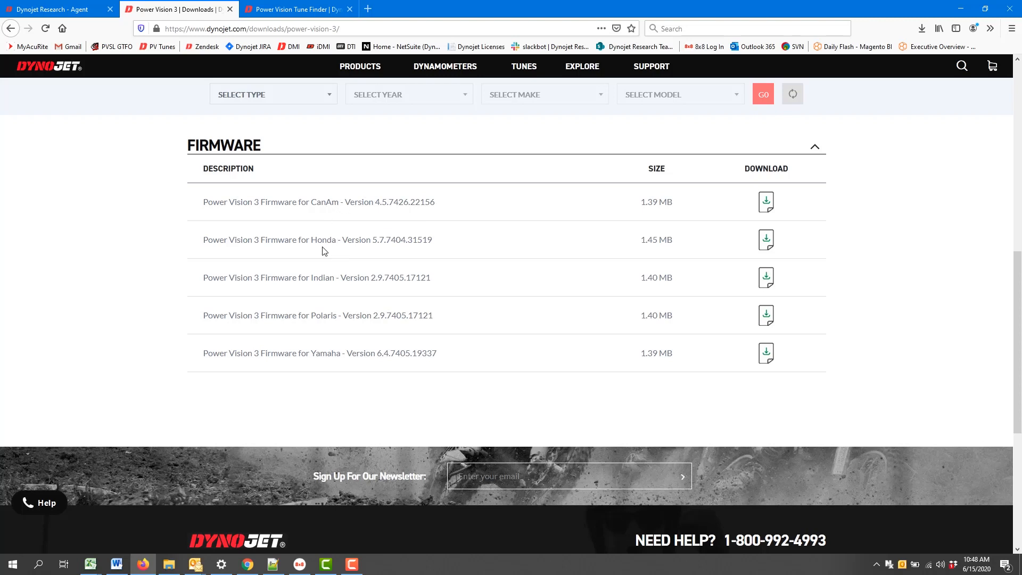
mouse_move(360, 217)
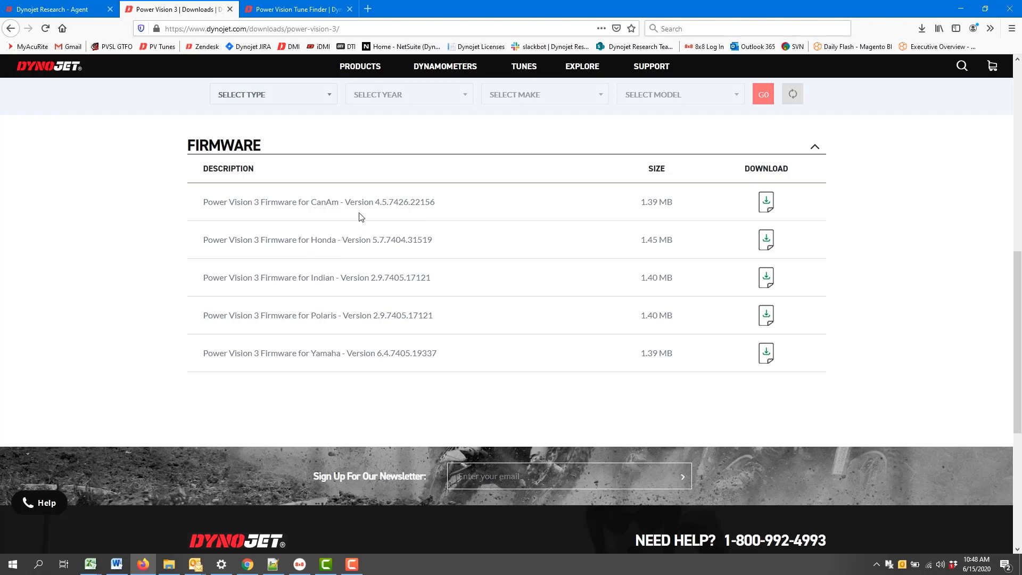
mouse_move(332, 242)
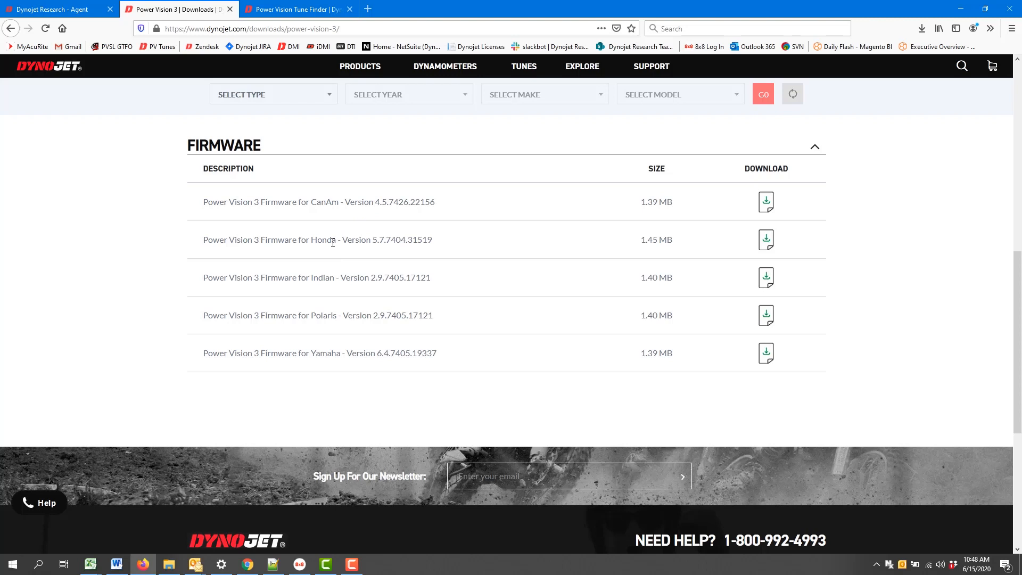
mouse_move(338, 353)
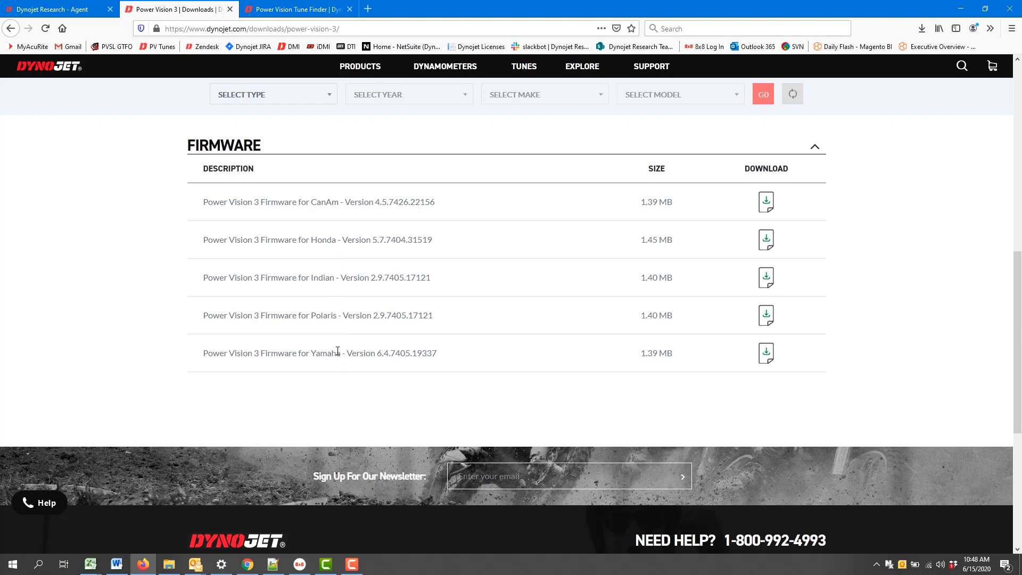
mouse_move(322, 242)
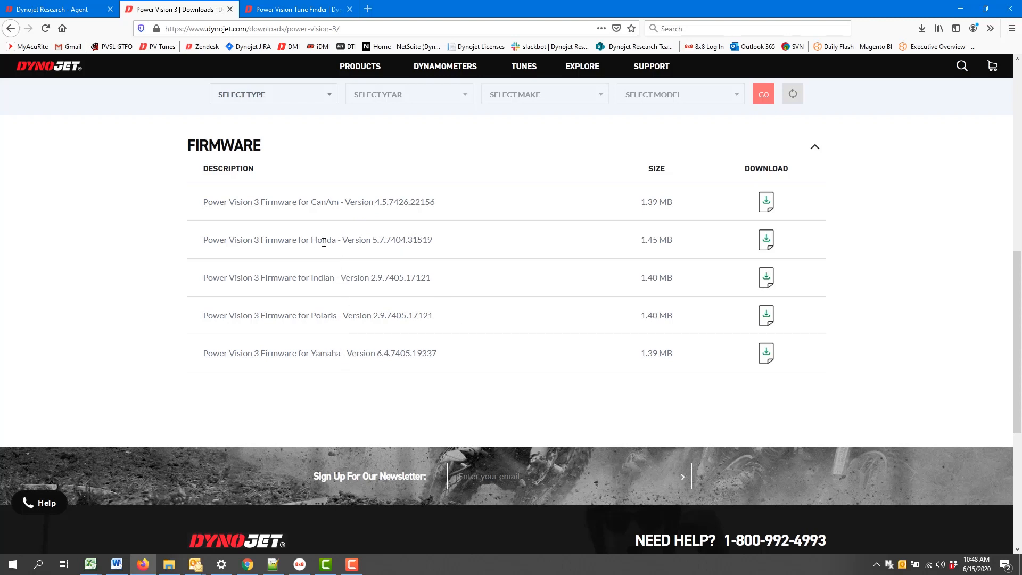
mouse_move(773, 243)
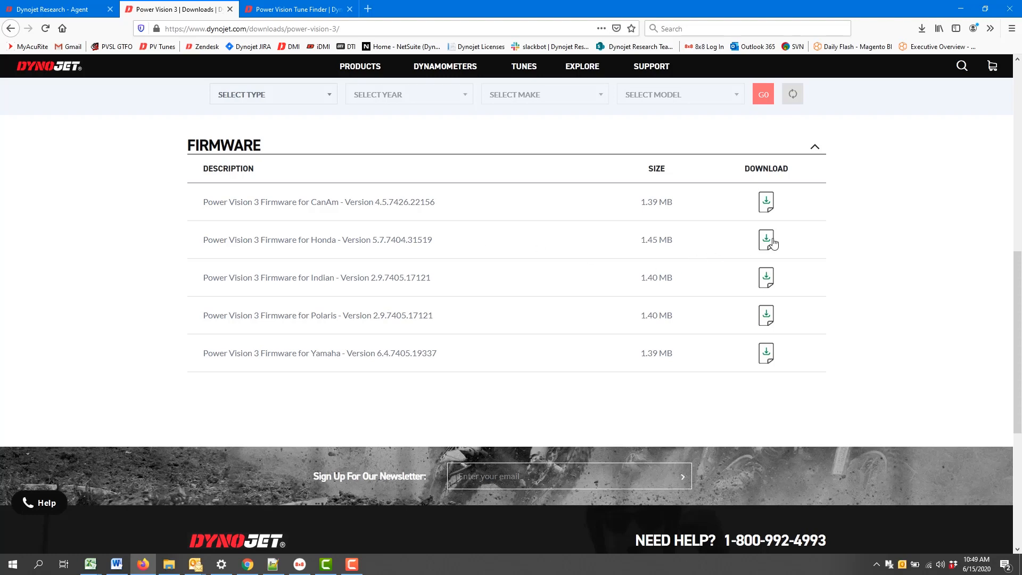
Download the Honda firmware file PV3_5.7.7404.31519.dfu, choosing to save it
left_click(766, 240)
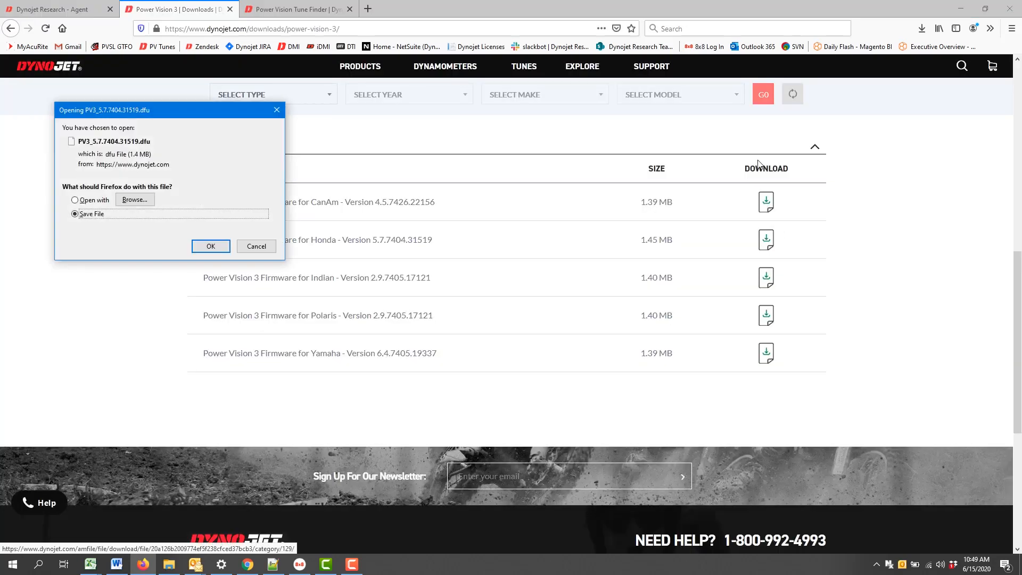
mouse_move(81, 150)
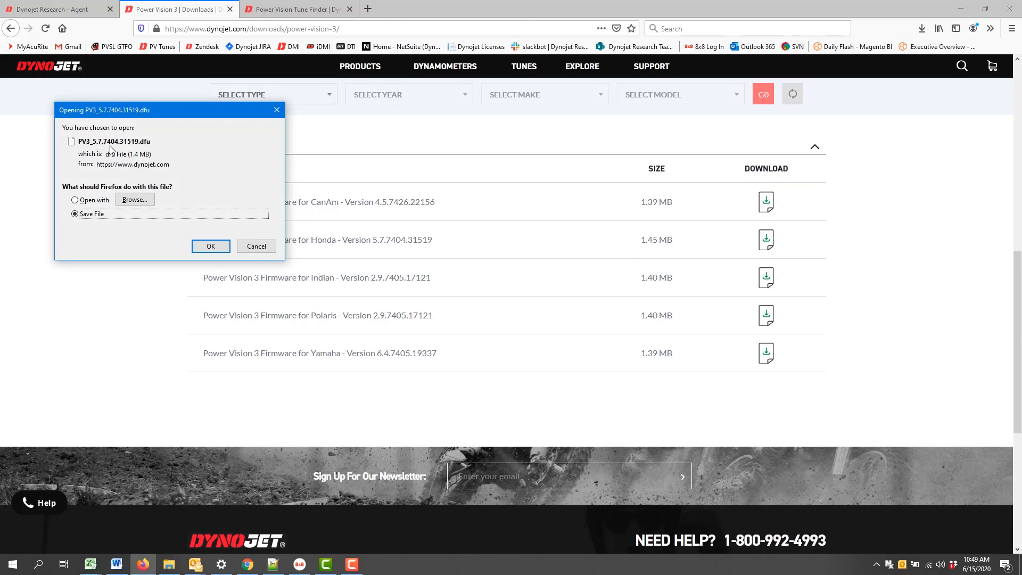
mouse_move(393, 239)
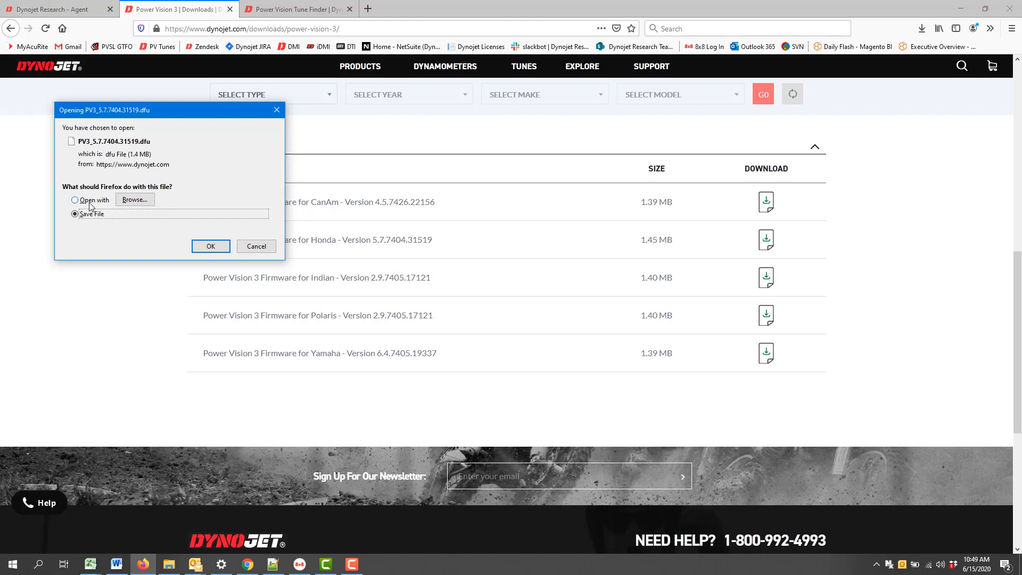
mouse_move(98, 199)
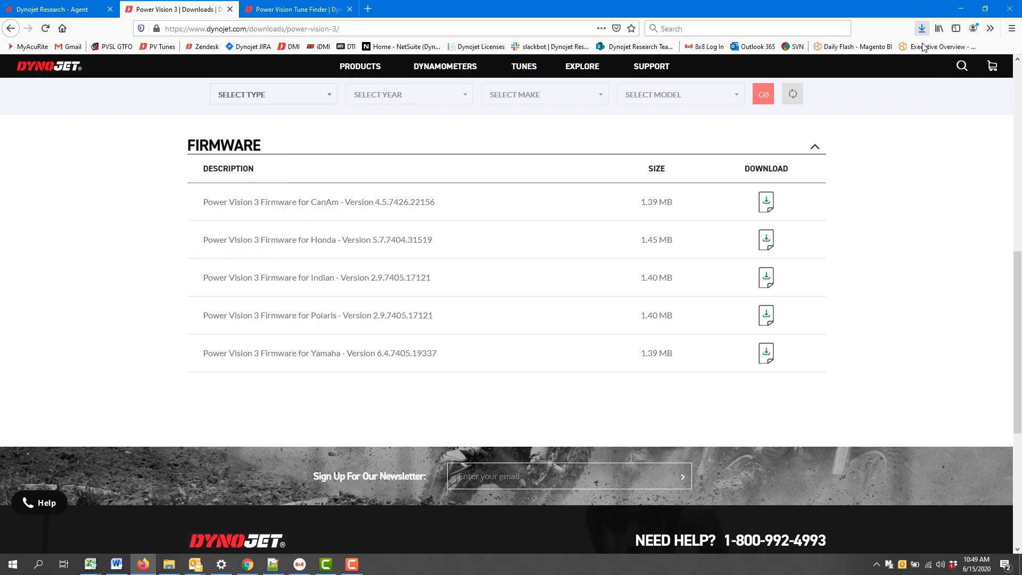
Show the downloaded firmware in Downloads, collapse Windows (C:), and switch to the POWERVISION (E:) drive
left_click(922, 27)
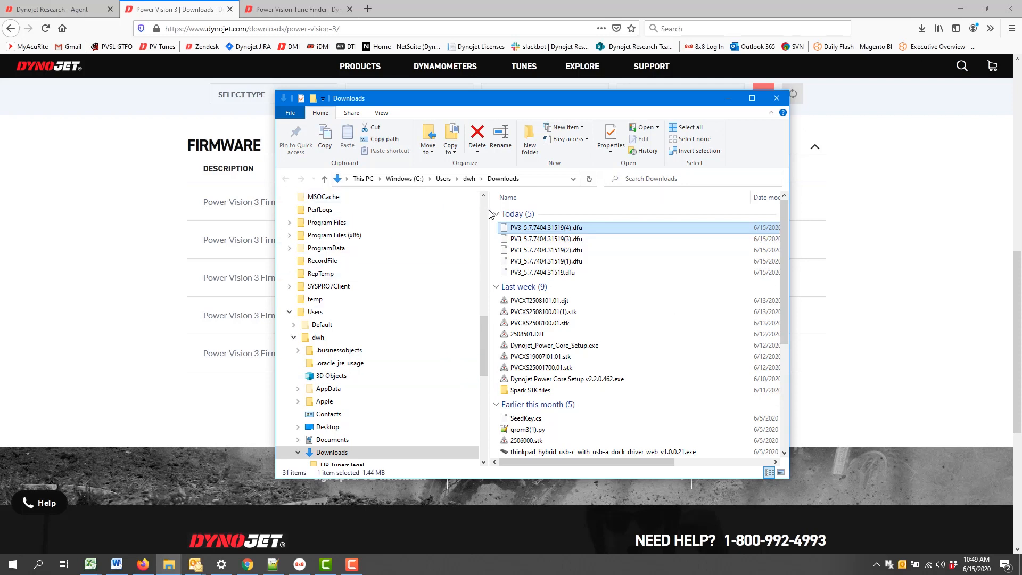
mouse_move(545, 232)
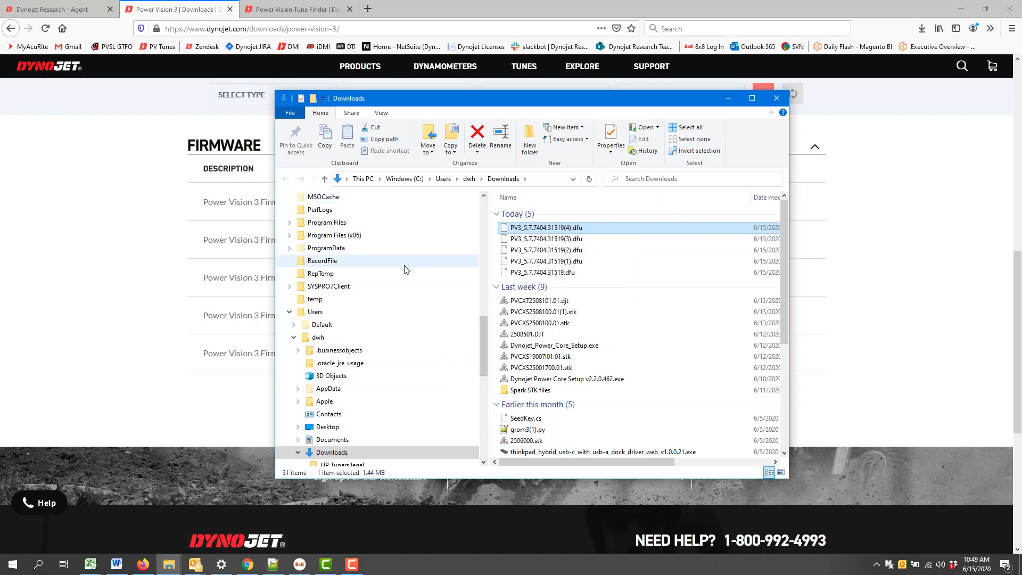
scroll("up", 3)
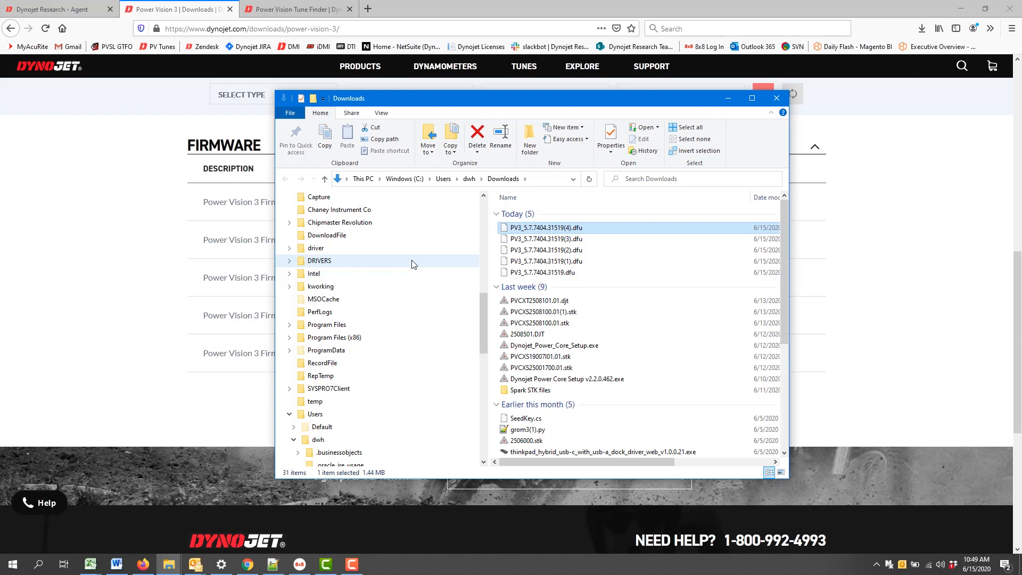
mouse_move(441, 175)
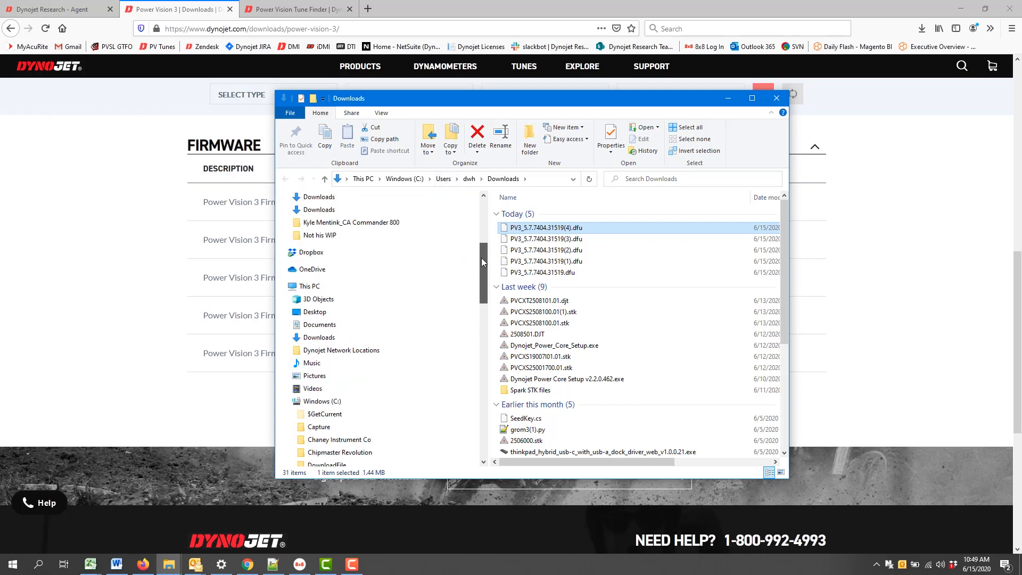
scroll("up", 3)
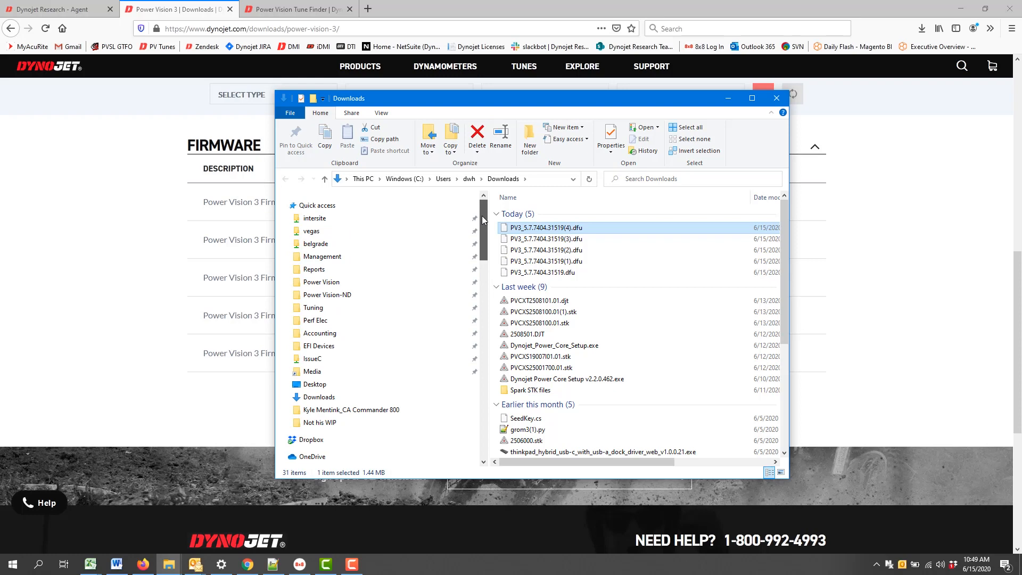
scroll("down", 3)
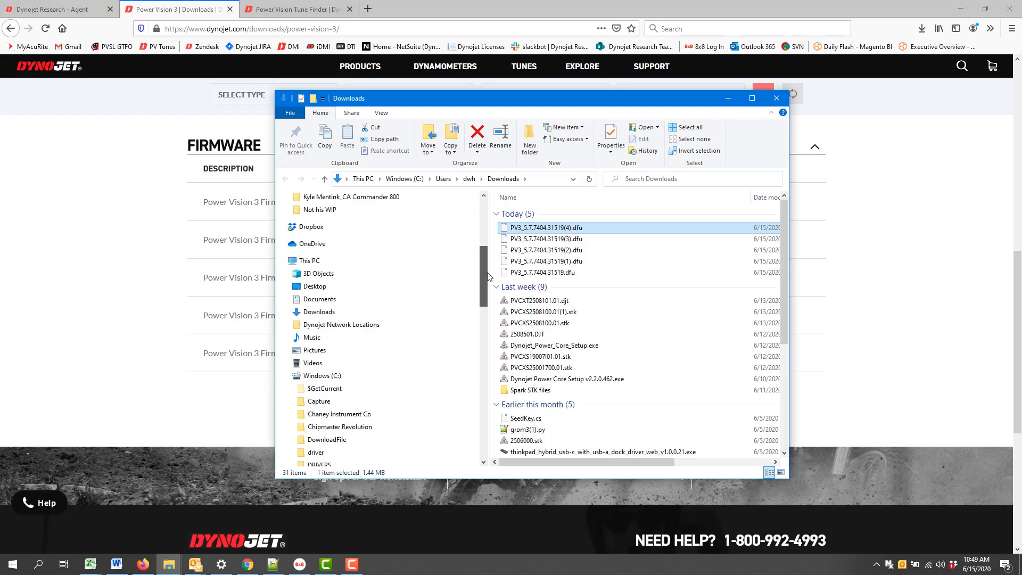
left_click(292, 274)
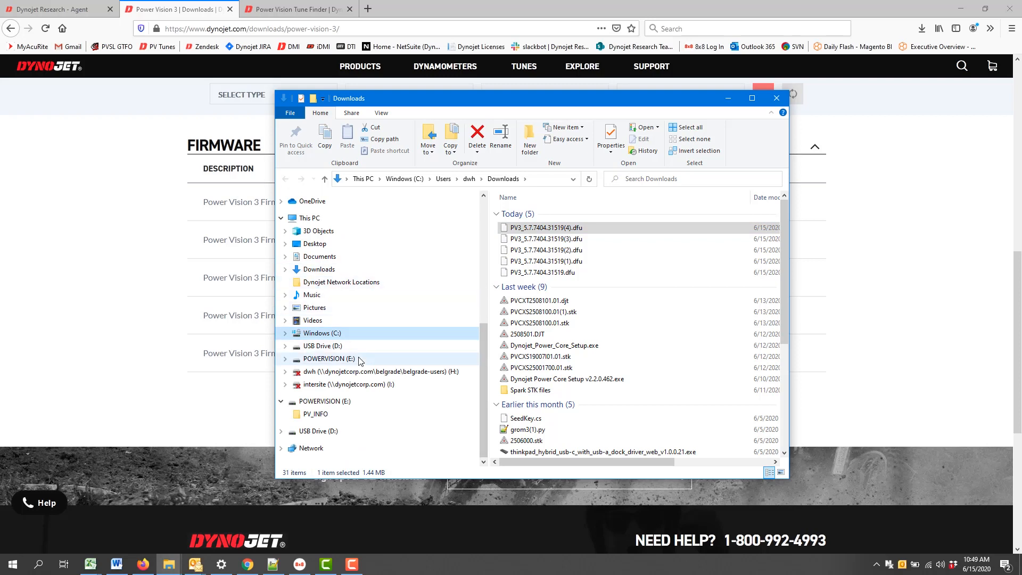
mouse_move(321, 363)
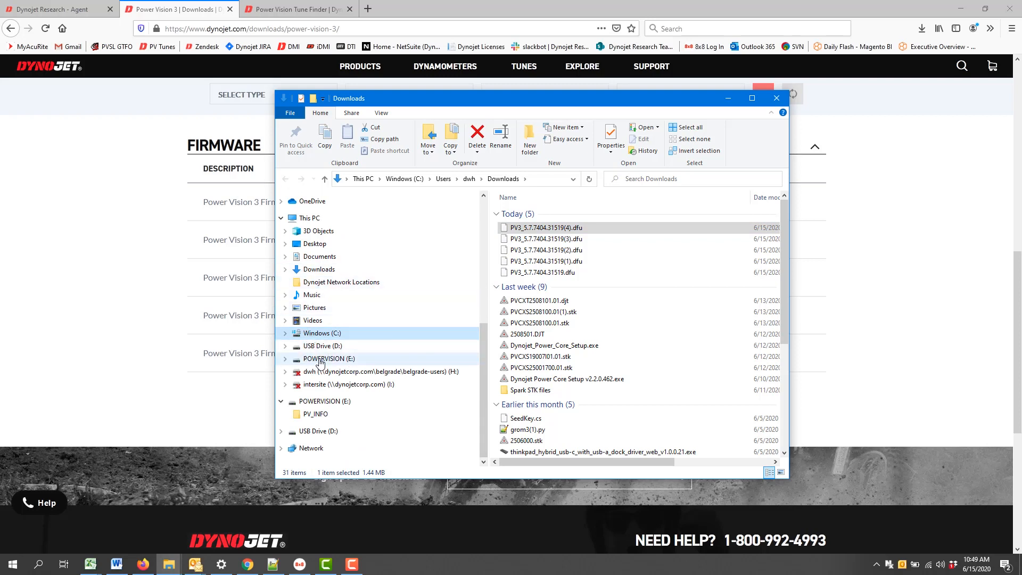
left_click(329, 359)
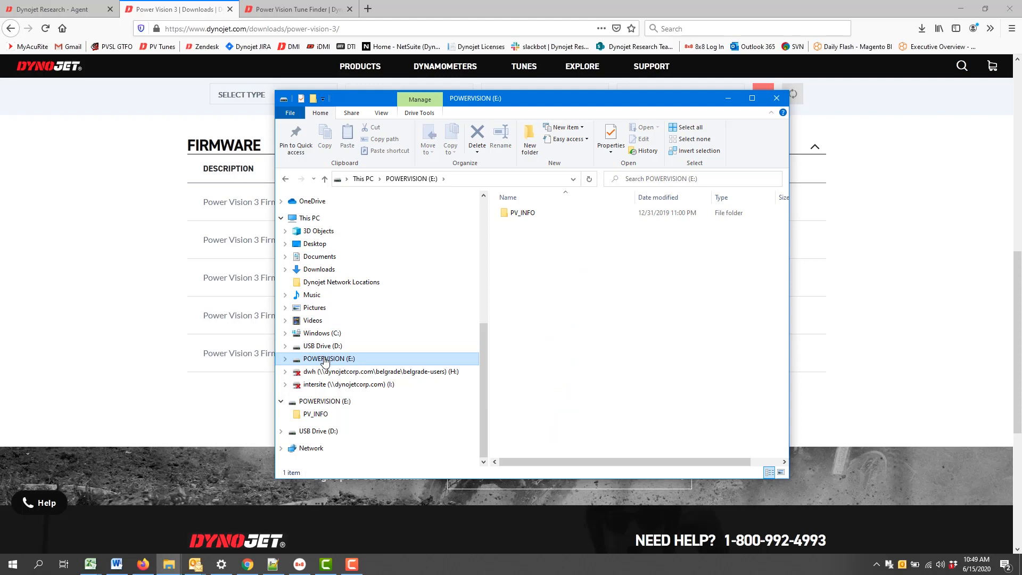
mouse_move(594, 240)
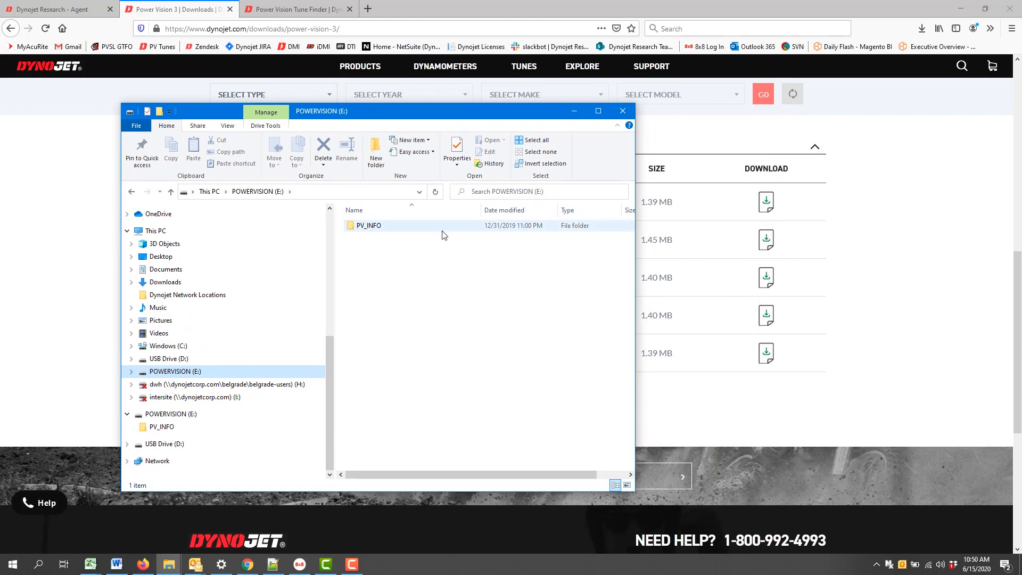
Return to Downloads and copy the original firmware file PV3_5.7.7404.31519.dfu
left_click(524, 315)
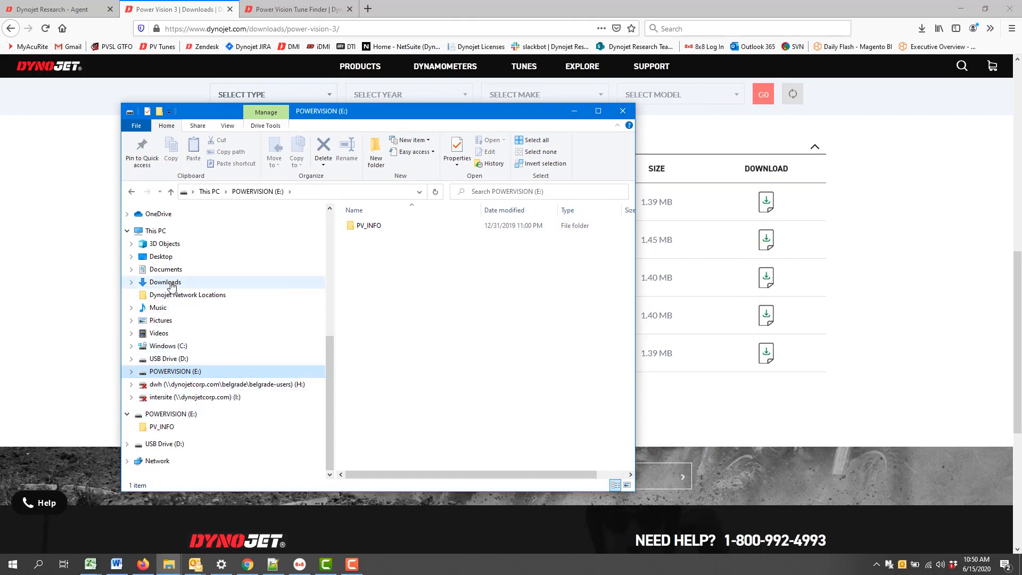
left_click(165, 281)
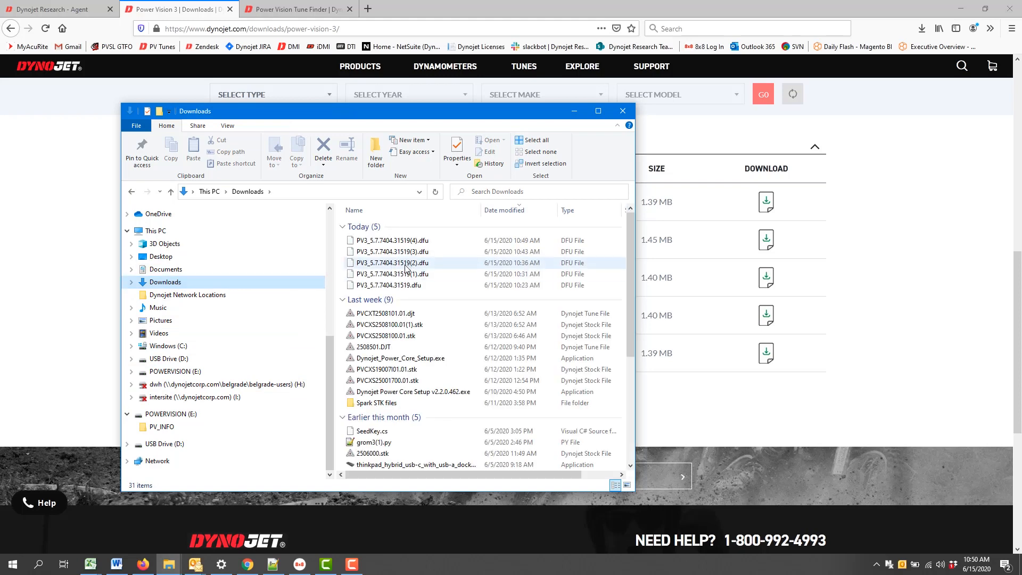
left_click(391, 239)
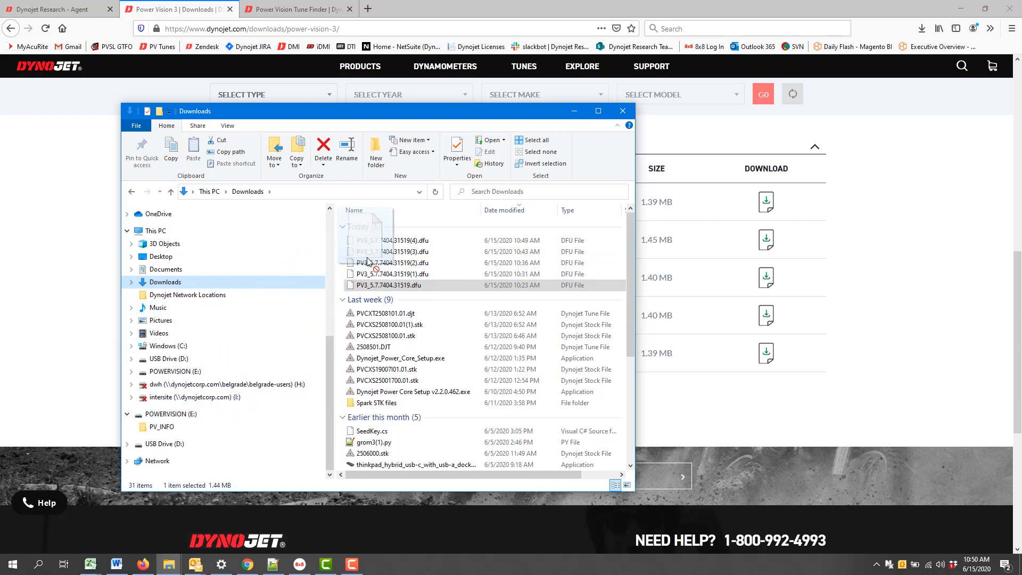
right_click(385, 286)
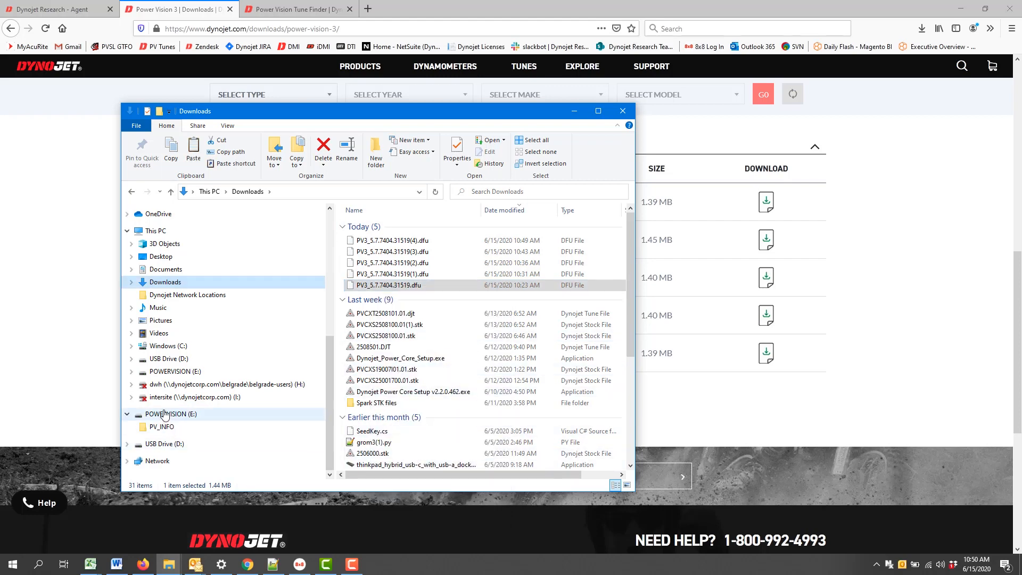
Paste PV3_5.7.7404.31519.dfu onto POWERVISION (E:) beside the PV_INFO folder
right_click(170, 414)
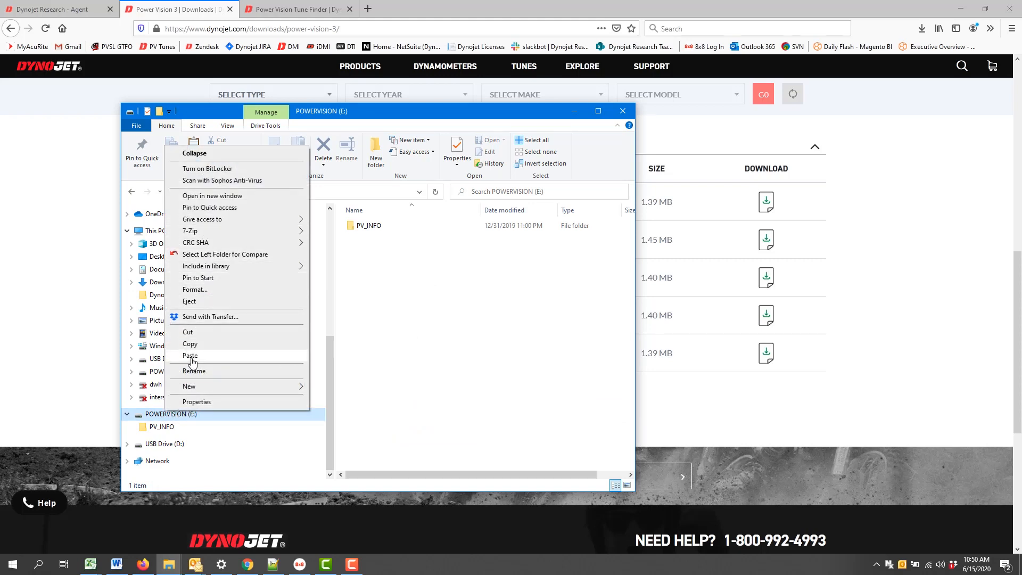
left_click(190, 355)
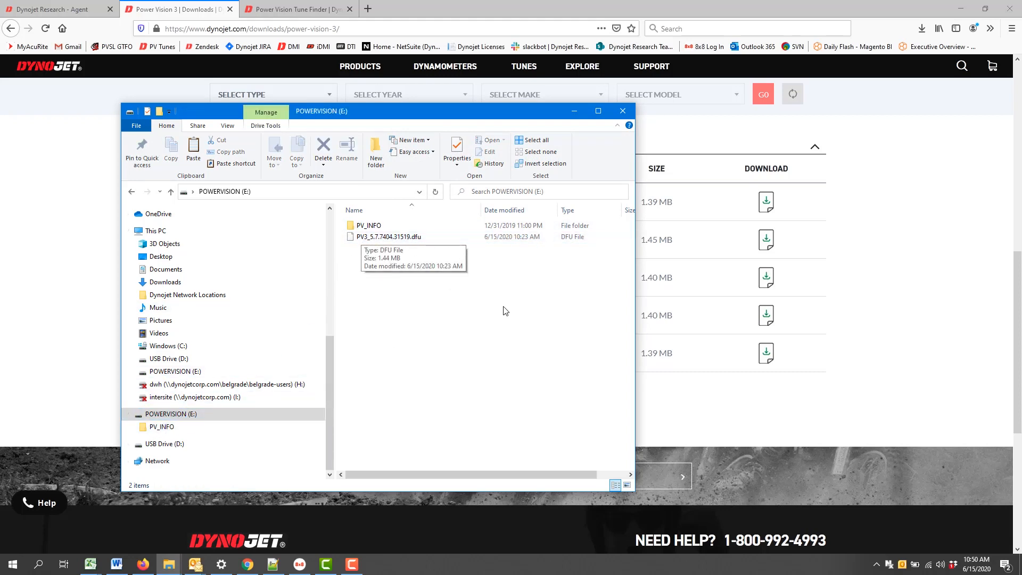
mouse_move(533, 324)
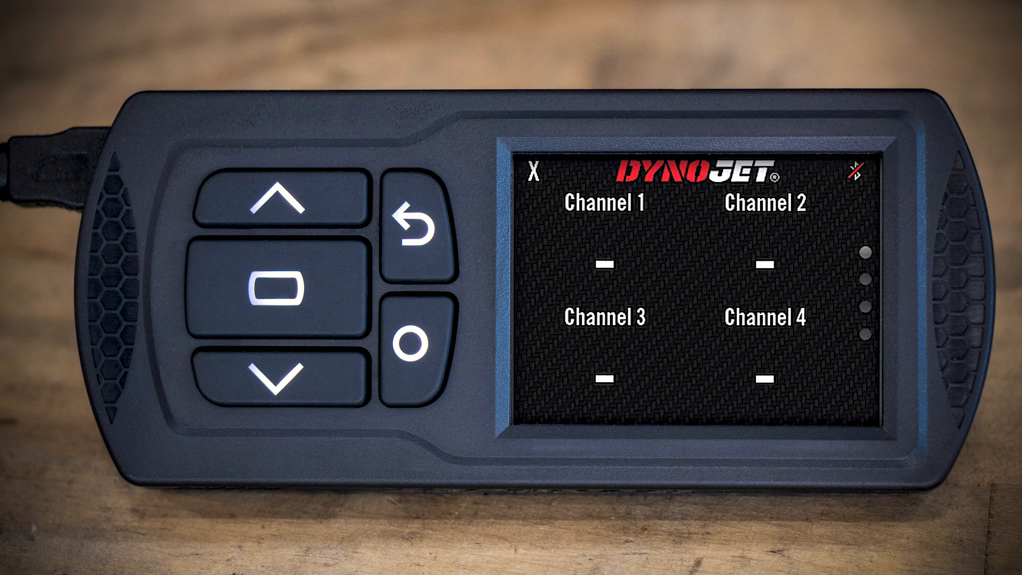
Leave the channel display and reach Device Tools with Update Device highlighted
left_click(277, 289)
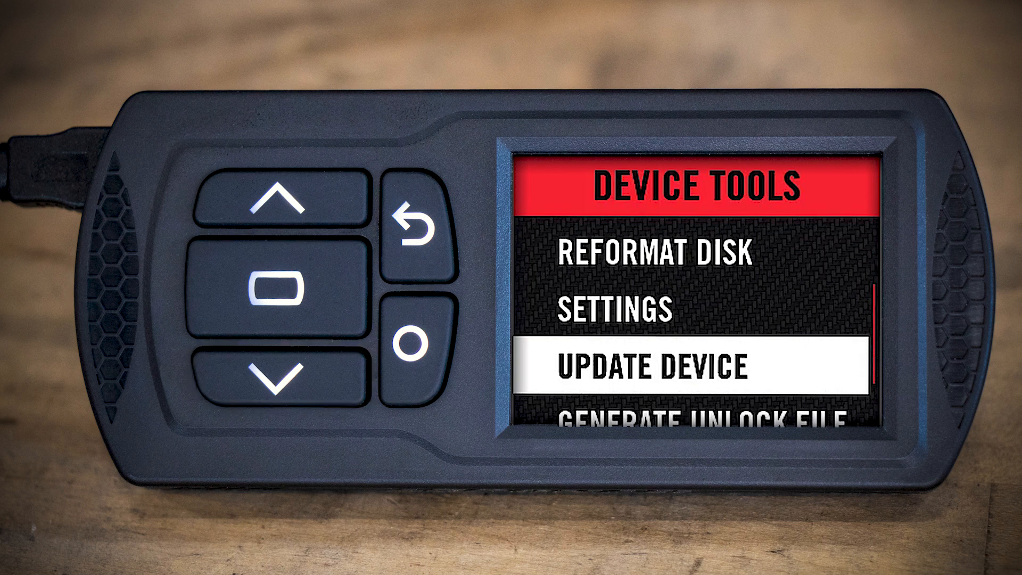
Select Update Device to bring up the "Update Device?" confirmation prompt
left_click(280, 286)
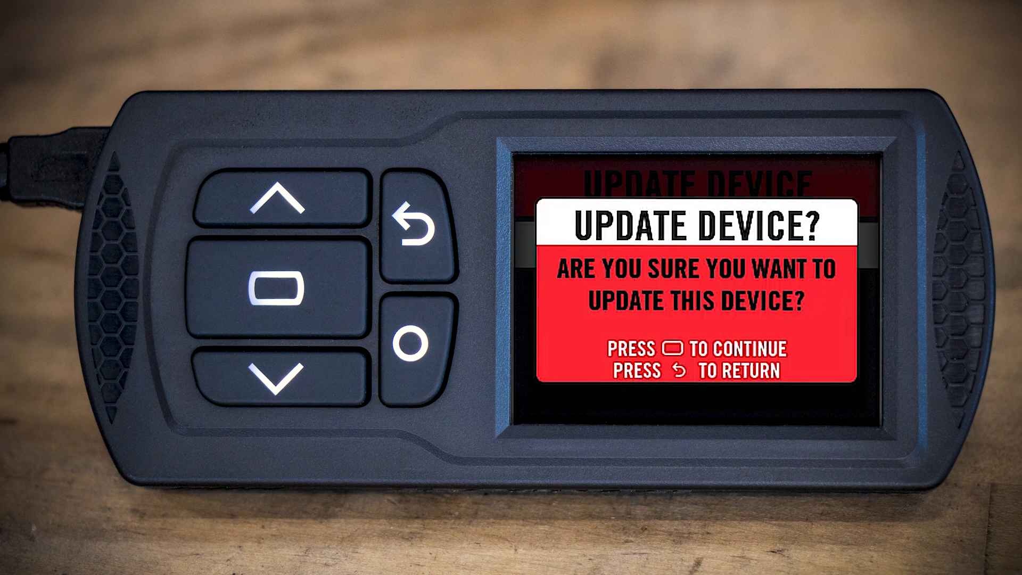